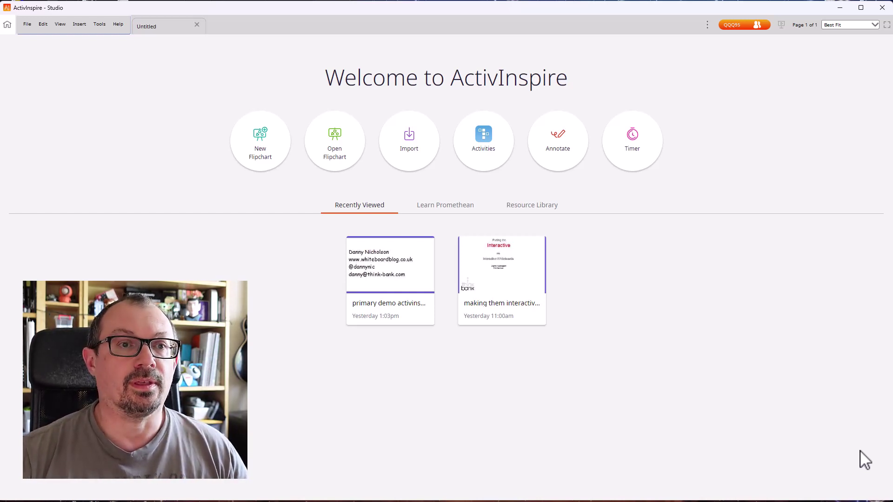
{"action": "mouse_move", "coordinate": [212, 220]}
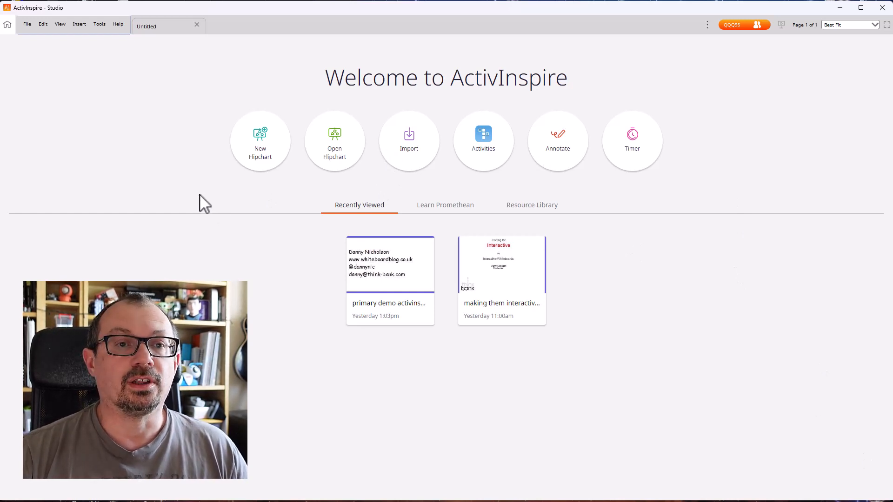
{"action": "mouse_move", "coordinate": [544, 157]}
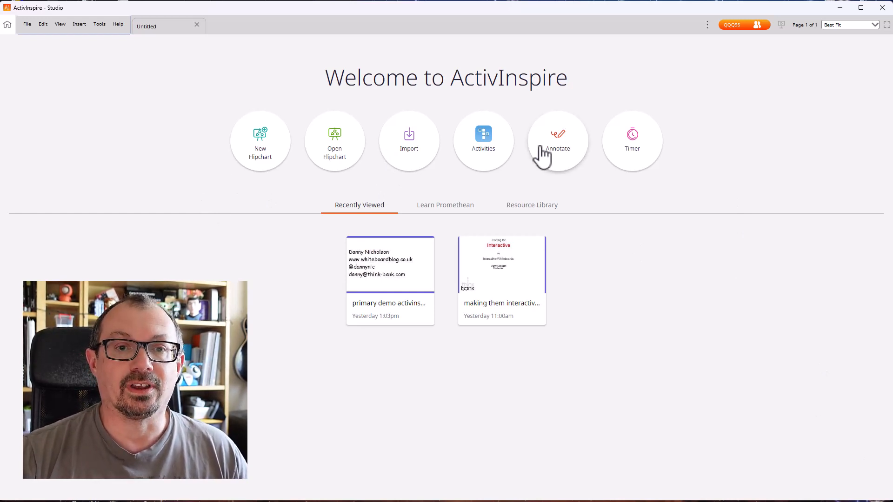
{"action": "mouse_move", "coordinate": [484, 151]}
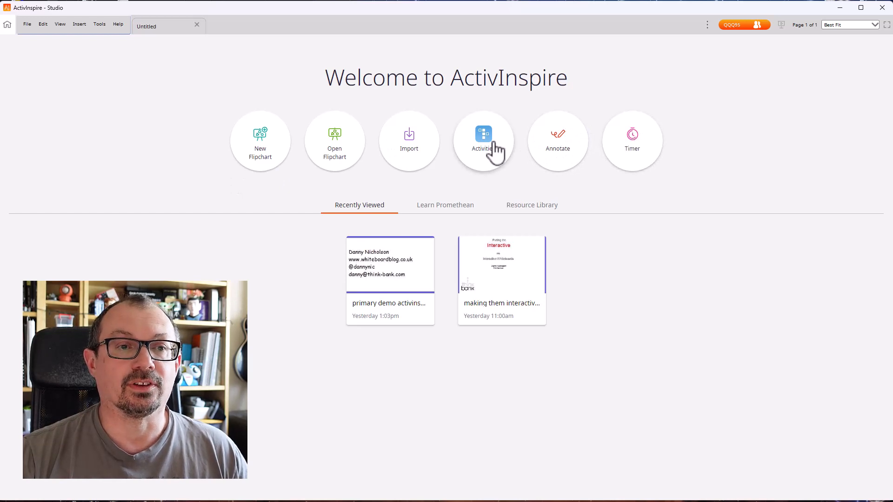
{"action": "mouse_move", "coordinate": [215, 189]}
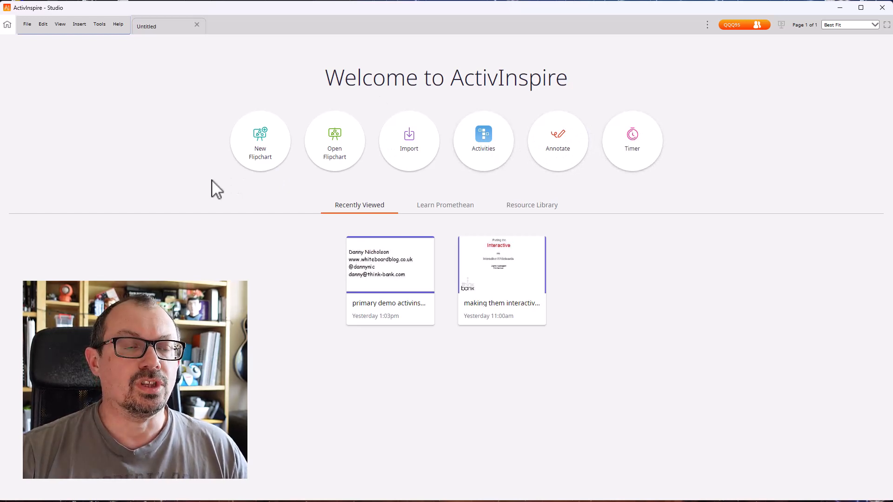
{"action": "mouse_move", "coordinate": [409, 134]}
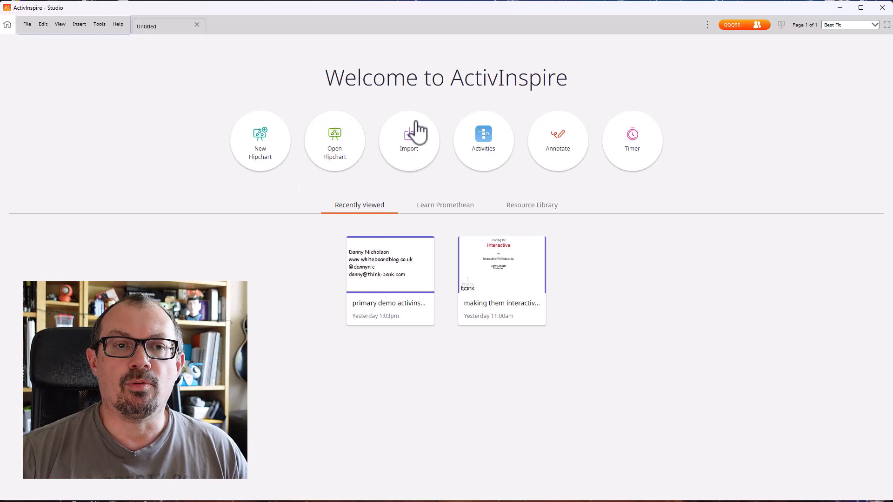
{"action": "mouse_move", "coordinate": [243, 150]}
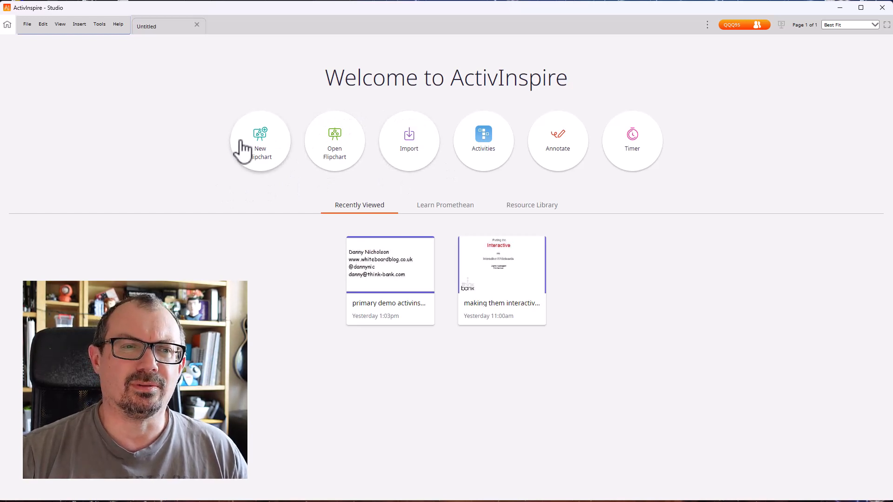
{"action": "mouse_move", "coordinate": [409, 147]}
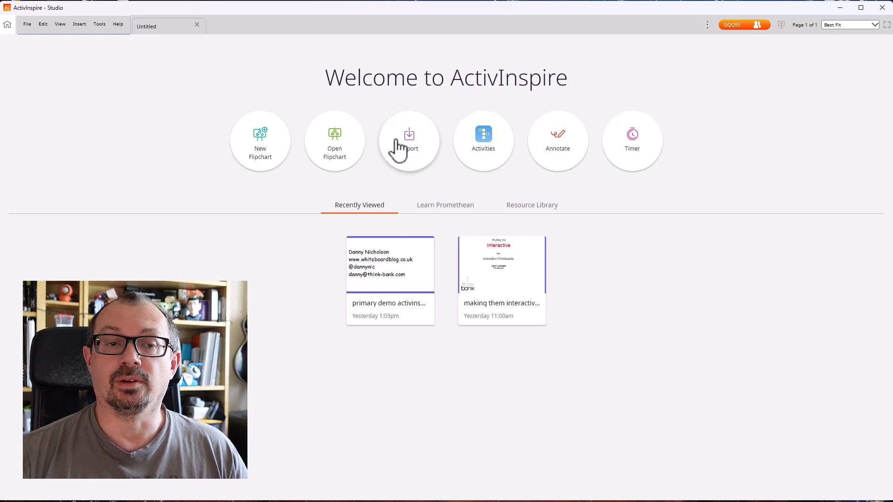
Glance at the import file-type options, close them, and enter desktop annotation mode.
{"action": "left_click", "coordinate": [409, 140]}
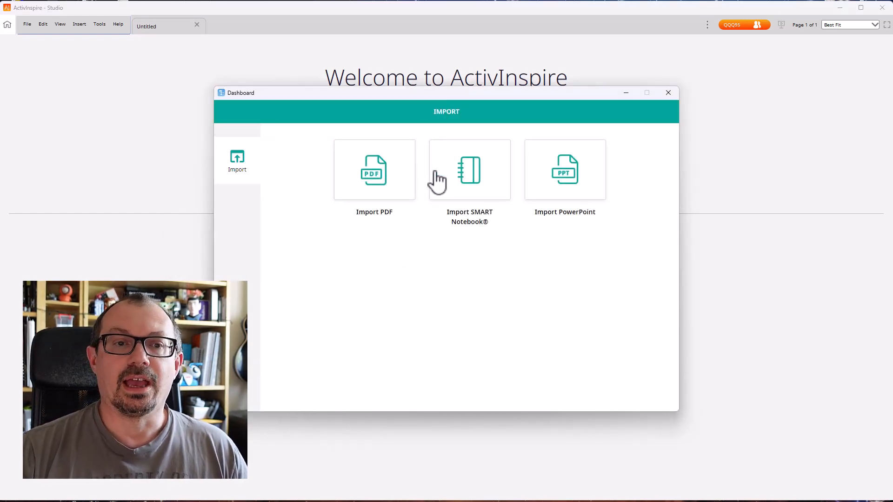
{"action": "mouse_move", "coordinate": [674, 112]}
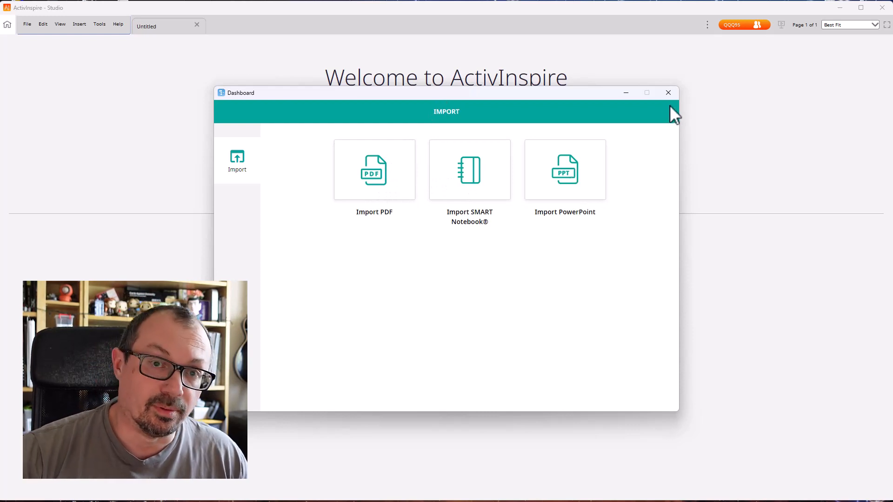
{"action": "left_click", "coordinate": [667, 92]}
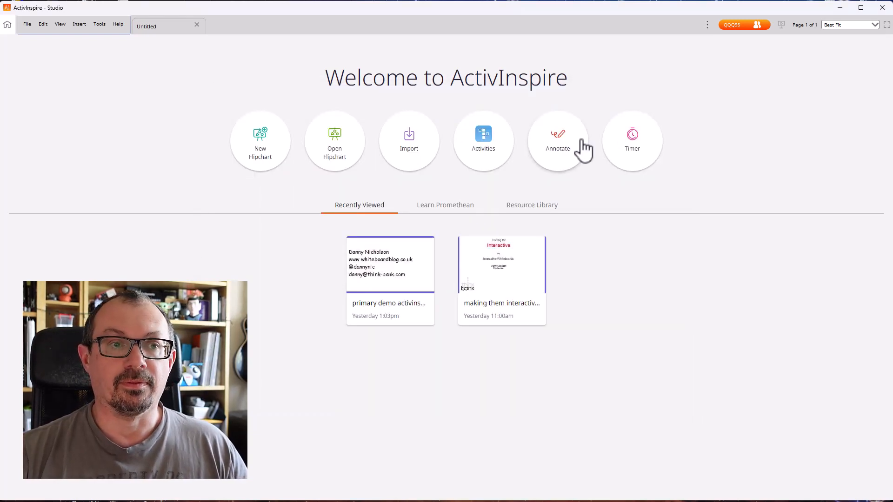
{"action": "left_click", "coordinate": [260, 140]}
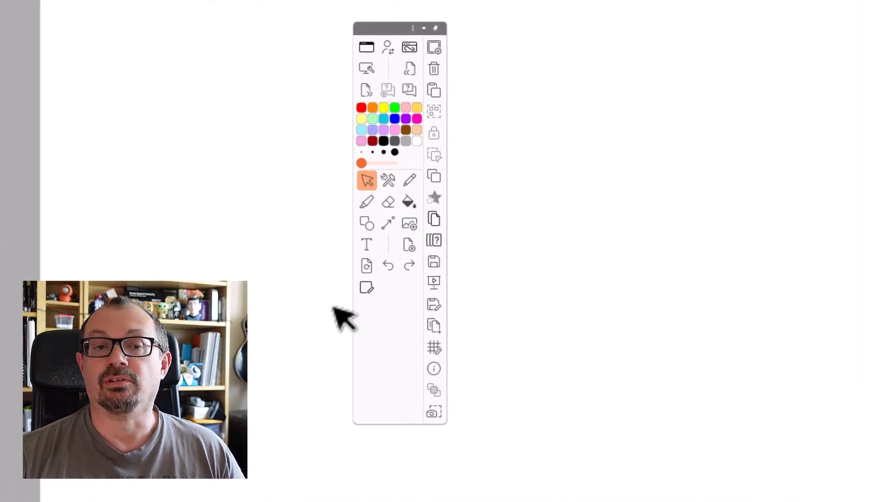
{"action": "mouse_move", "coordinate": [465, 106]}
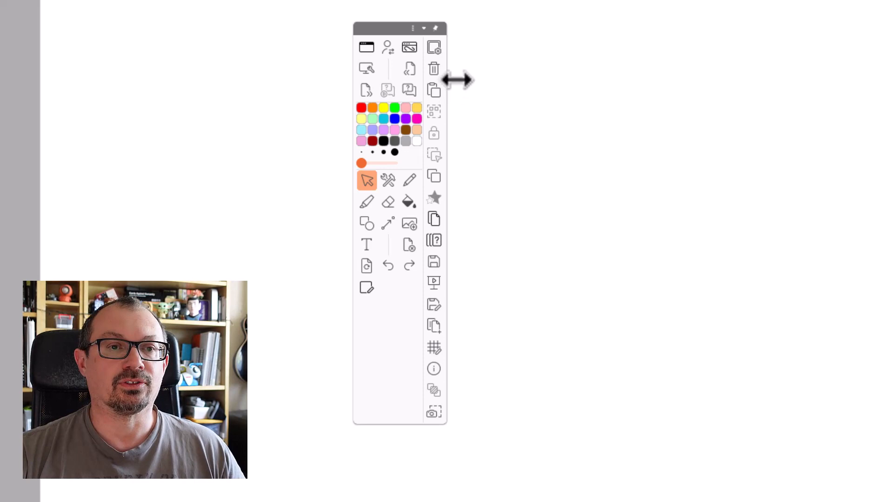
{"action": "mouse_move", "coordinate": [382, 427]}
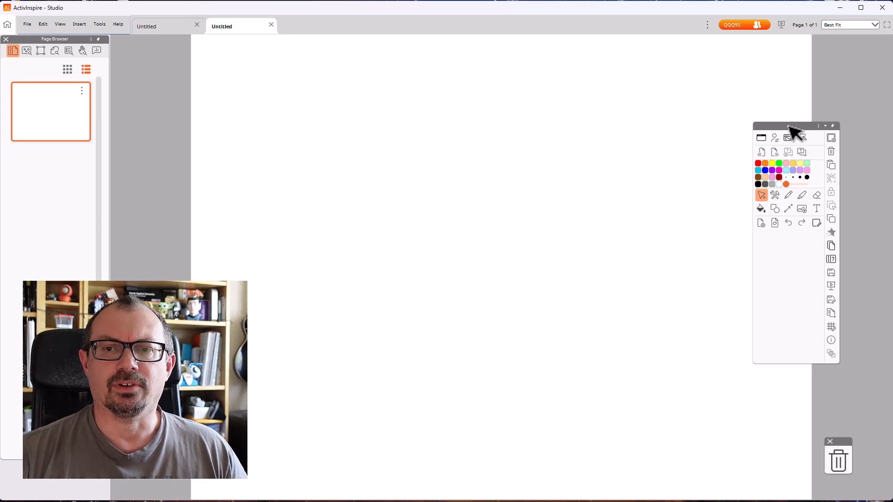
Browse the Insert and View menus, then create a new blank flipchart.
{"action": "left_click", "coordinate": [79, 23]}
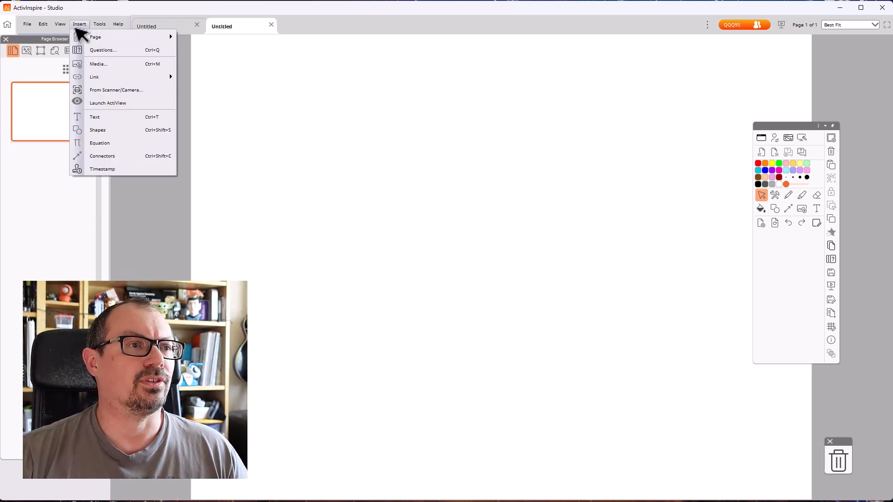
{"action": "left_click", "coordinate": [60, 24]}
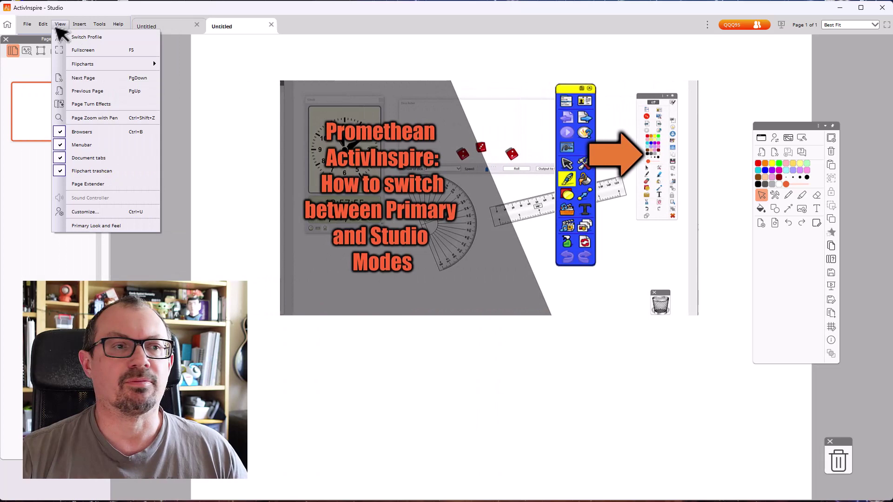
{"action": "mouse_move", "coordinate": [97, 225]}
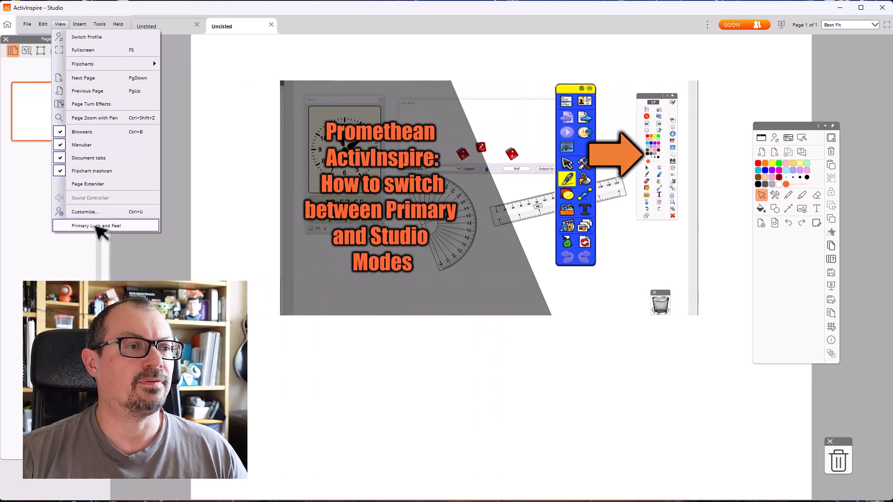
{"action": "left_click", "coordinate": [96, 225]}
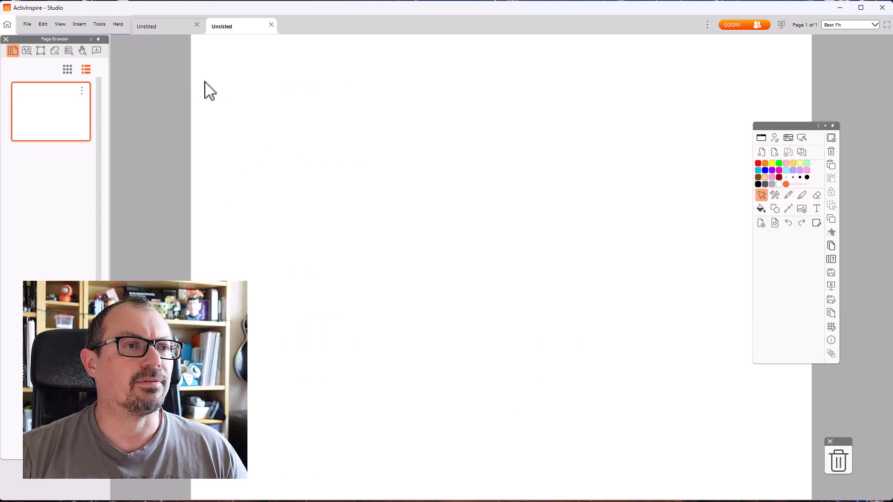
{"action": "left_click", "coordinate": [27, 51]}
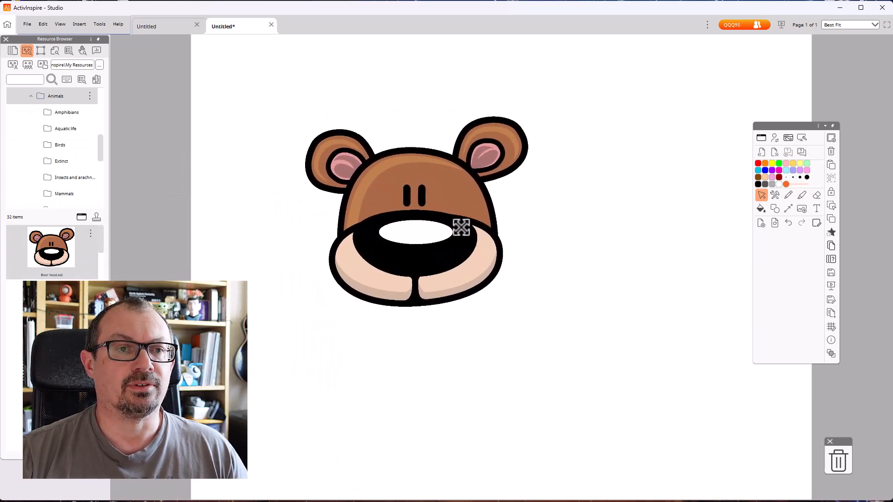
Select the bear-head image on the flipchart page to show its editing options.
{"action": "left_click", "coordinate": [414, 211]}
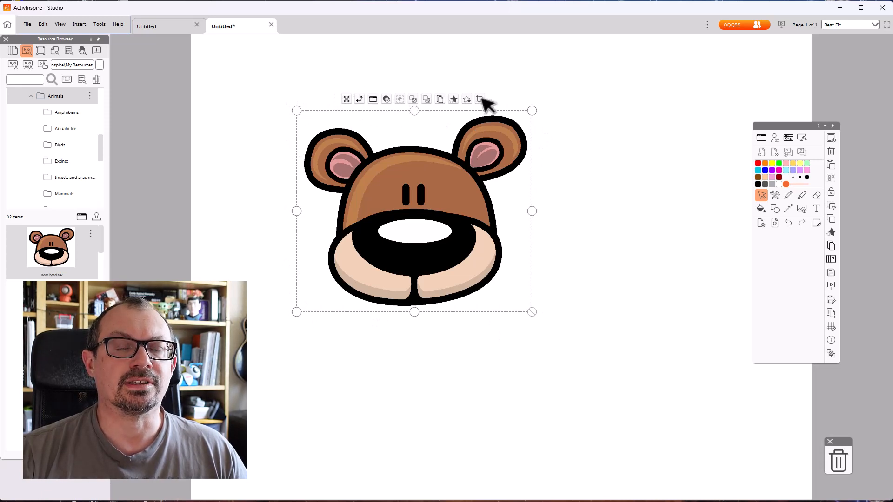
Crop the bear-head image down to a narrow central strip of eyes and snout.
{"action": "left_click", "coordinate": [480, 99]}
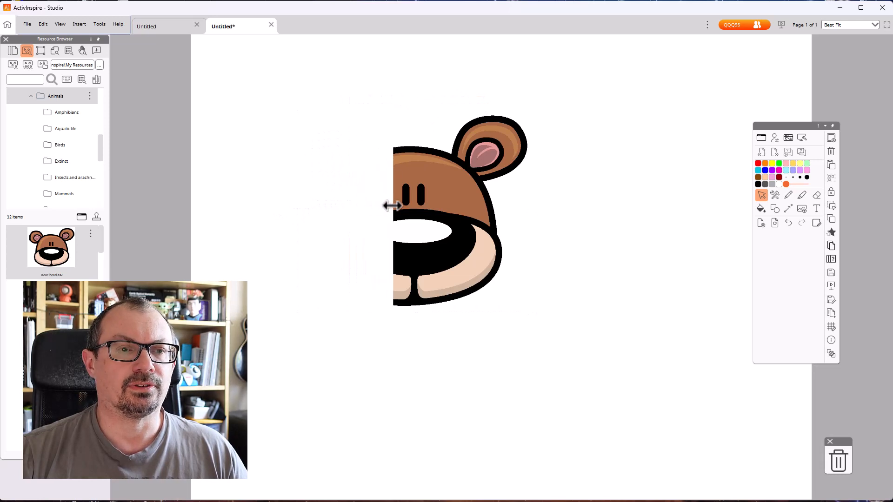
{"action": "left_click_drag", "start_coordinate": [393, 205], "coordinate": [355, 205]}
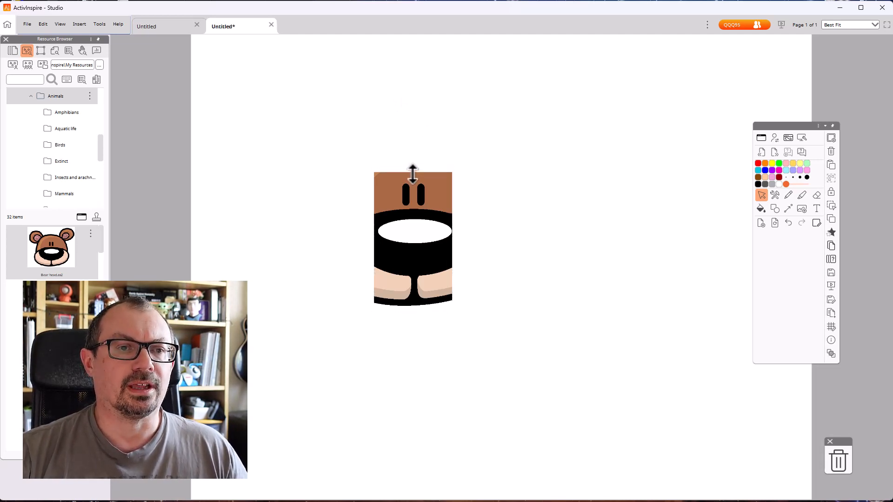
{"action": "left_click", "coordinate": [412, 239]}
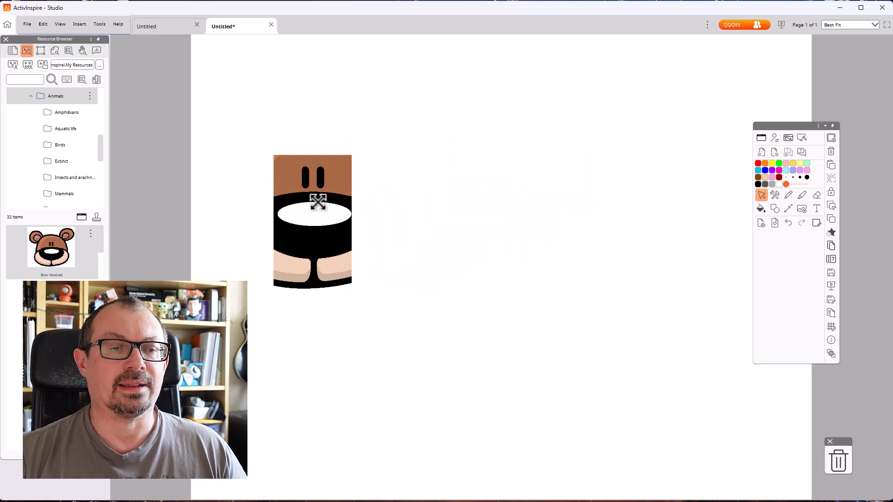
{"action": "mouse_move", "coordinate": [423, 203]}
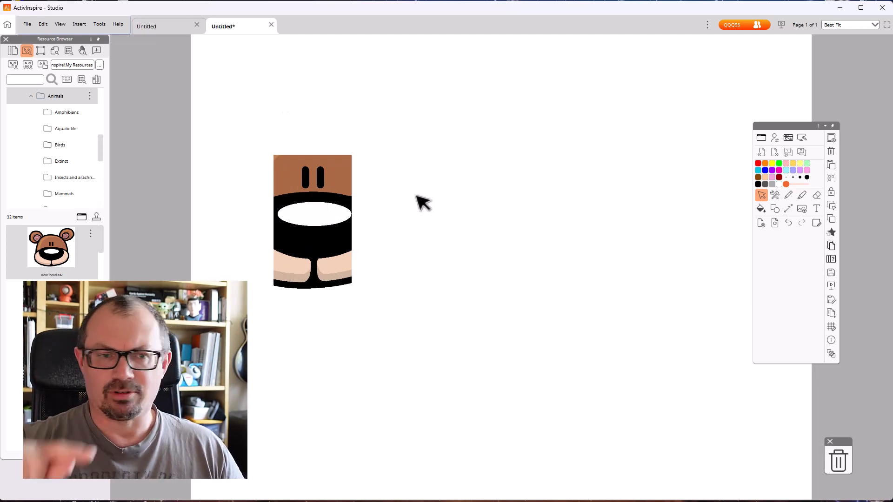
{"action": "mouse_move", "coordinate": [391, 175]}
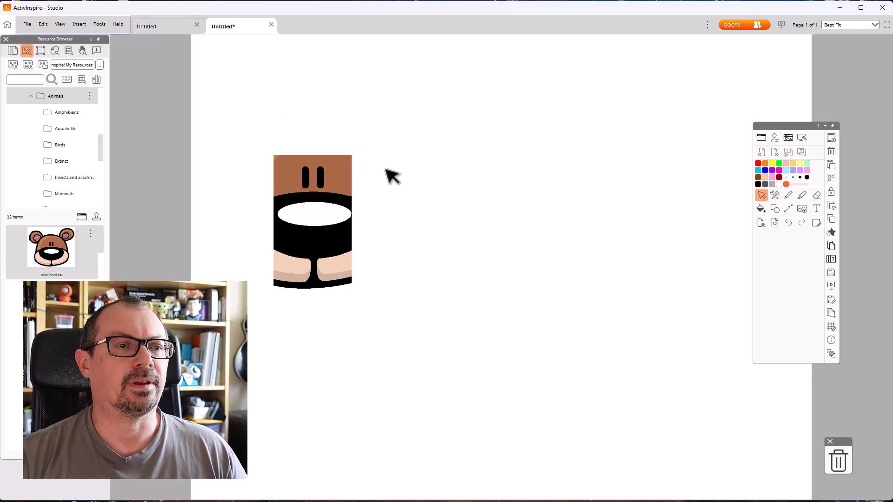
{"action": "mouse_move", "coordinate": [408, 158]}
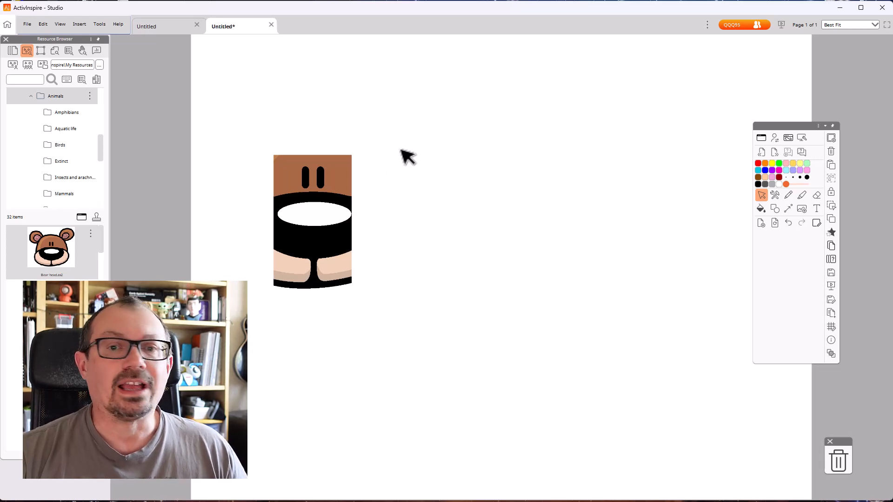
{"action": "mouse_move", "coordinate": [780, 199]}
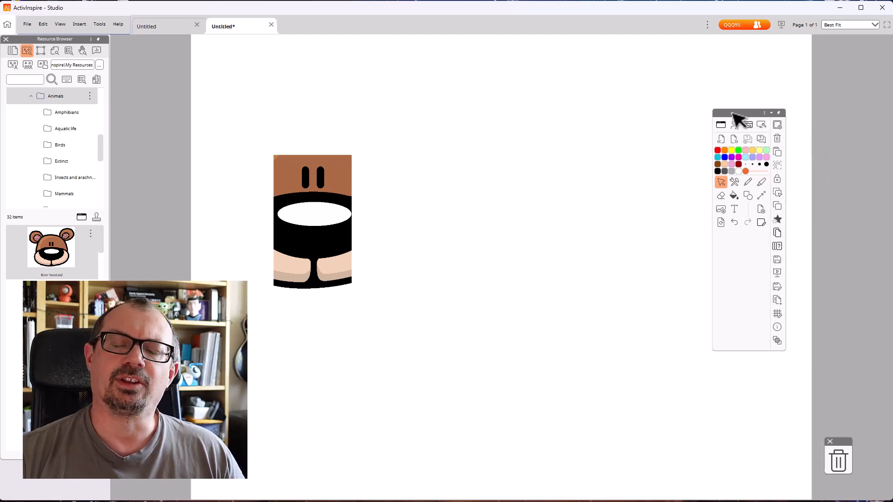
{"action": "mouse_move", "coordinate": [752, 145]}
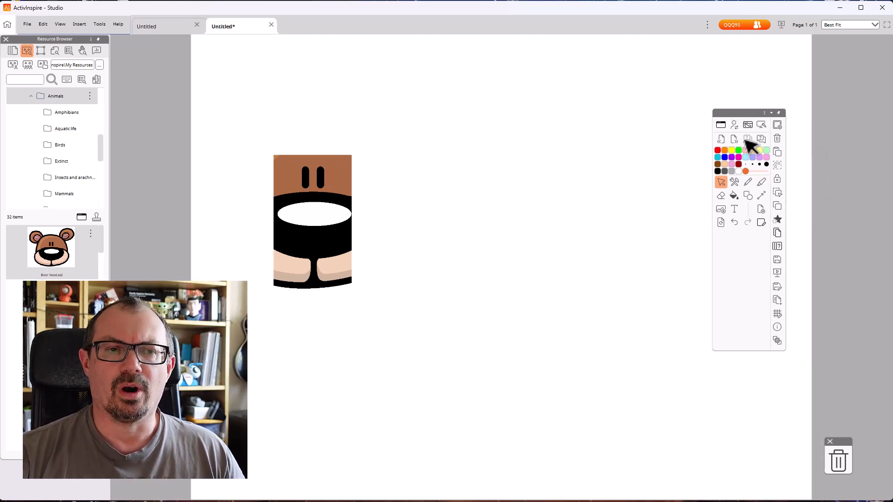
{"action": "mouse_move", "coordinate": [683, 149]}
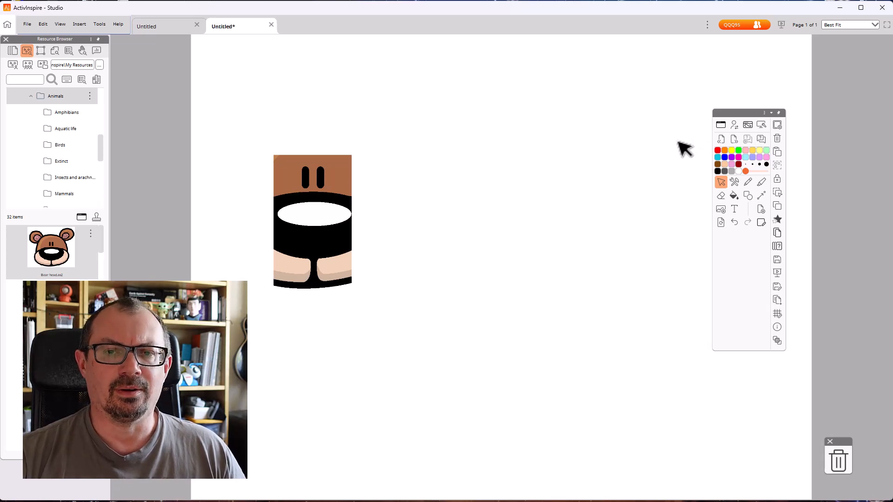
{"action": "mouse_move", "coordinate": [643, 154]}
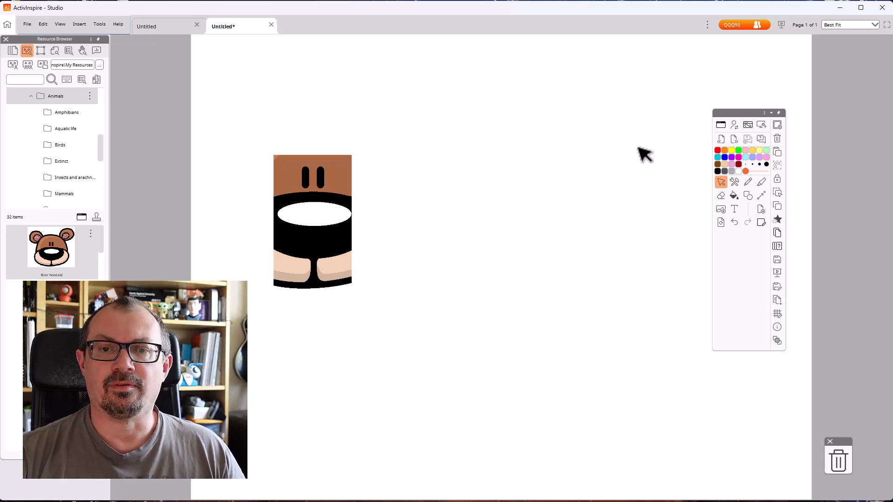
{"action": "mouse_move", "coordinate": [539, 177]}
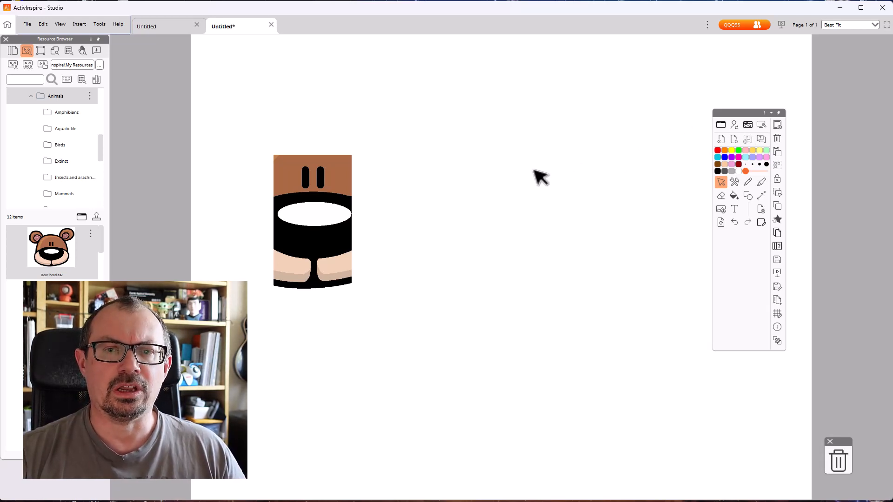
{"action": "mouse_move", "coordinate": [591, 170]}
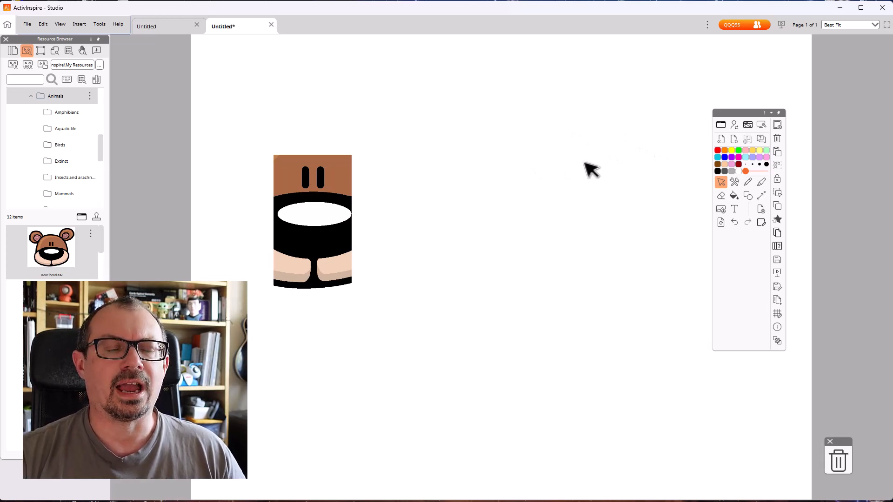
{"action": "mouse_move", "coordinate": [460, 175]}
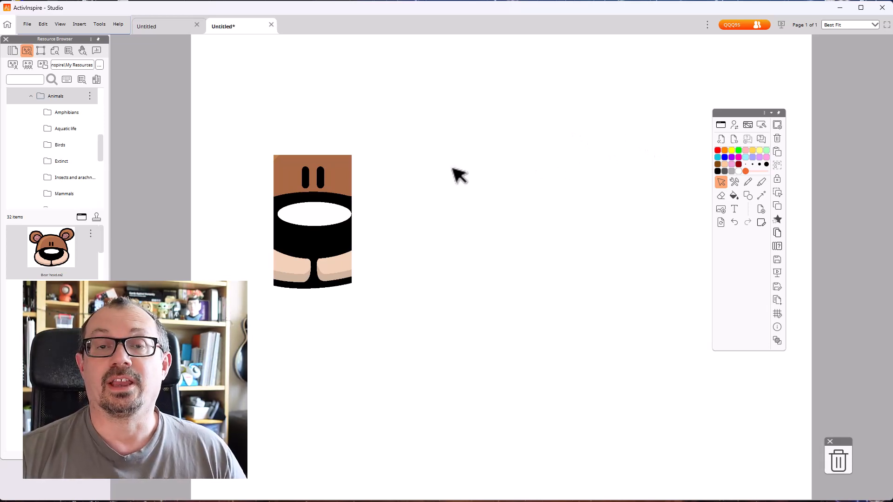
Open the Help menu listing Check for Updates, What's New and About.
{"action": "left_click", "coordinate": [118, 24]}
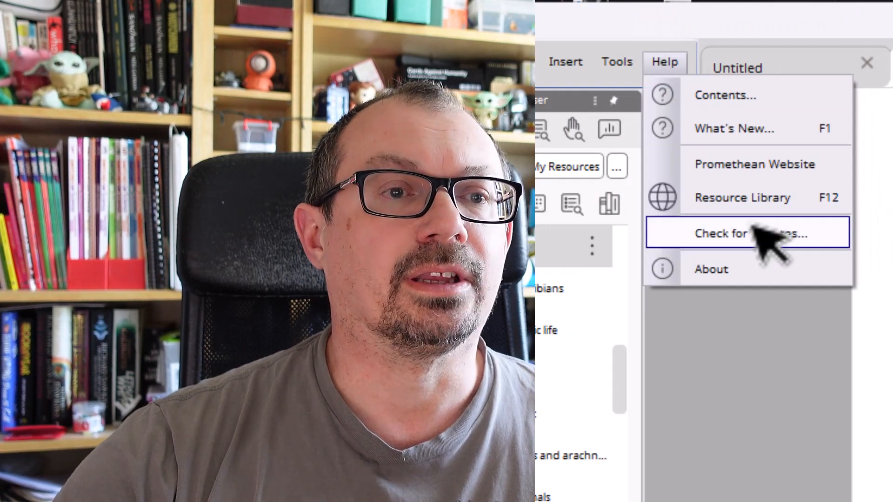